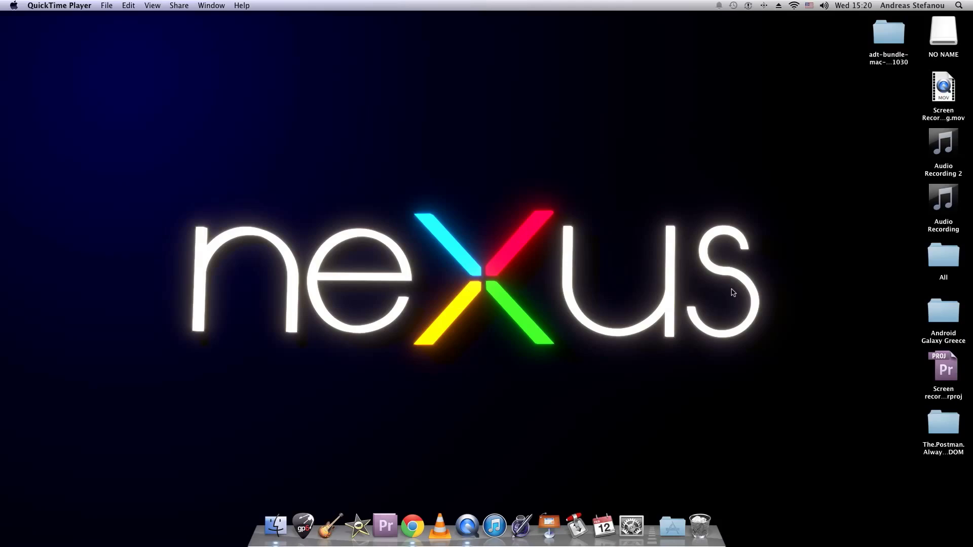
mouse_move(702, 315)
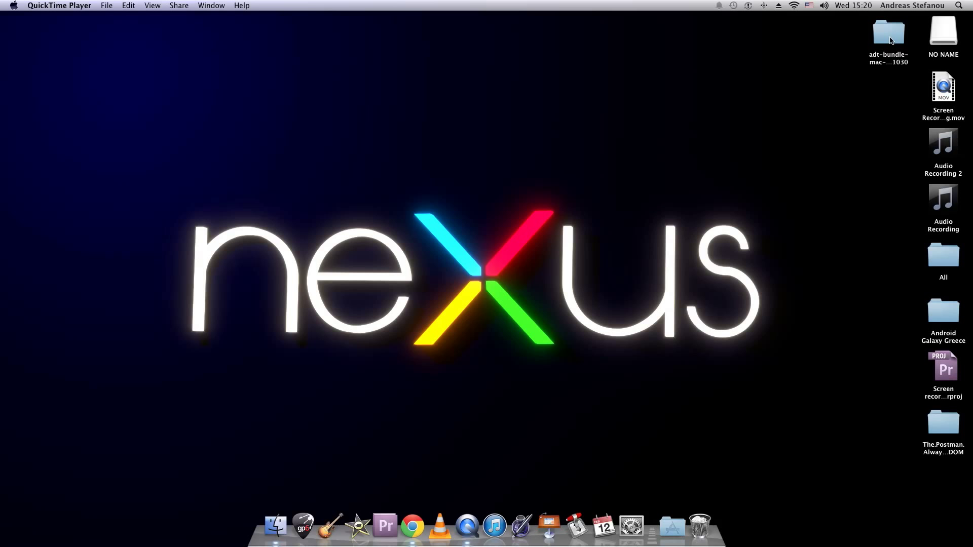
double_click(887, 32)
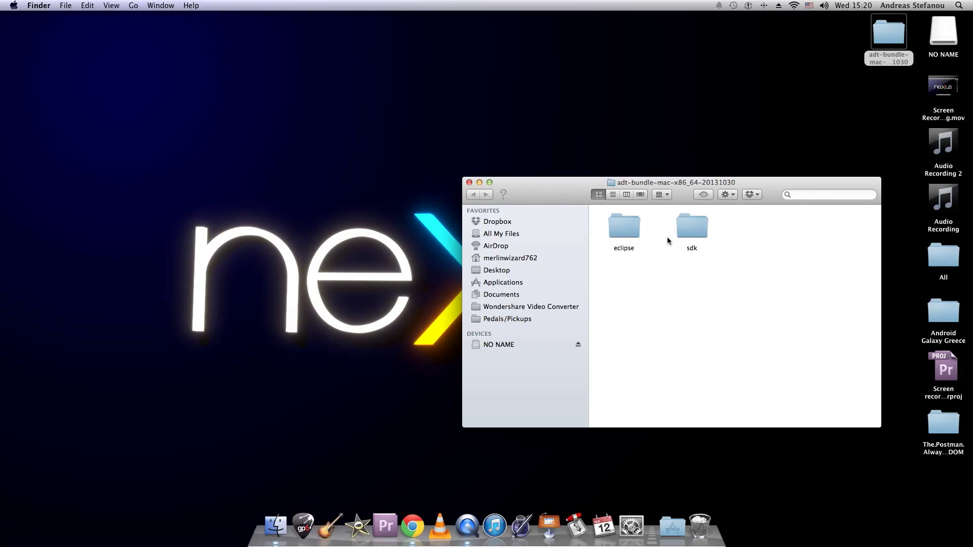
double_click(690, 226)
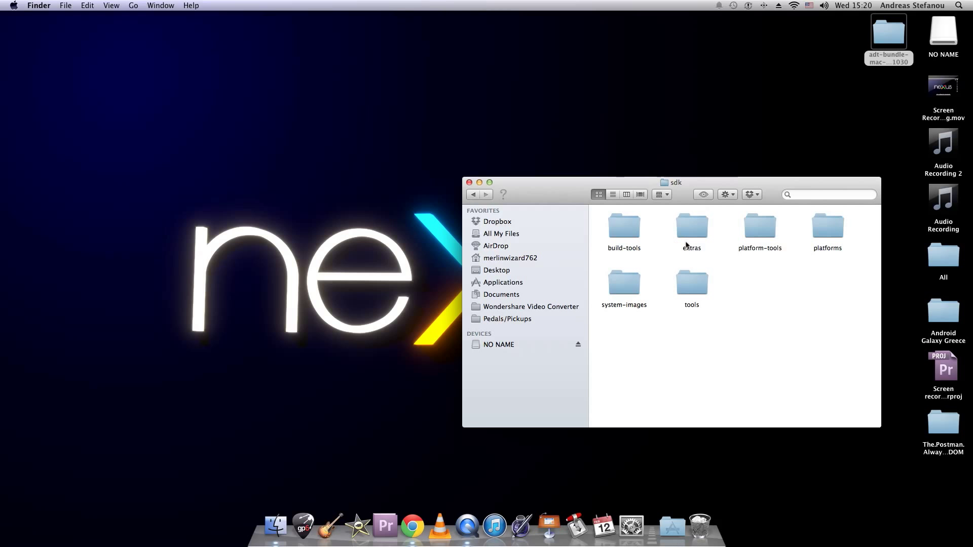
click(758, 225)
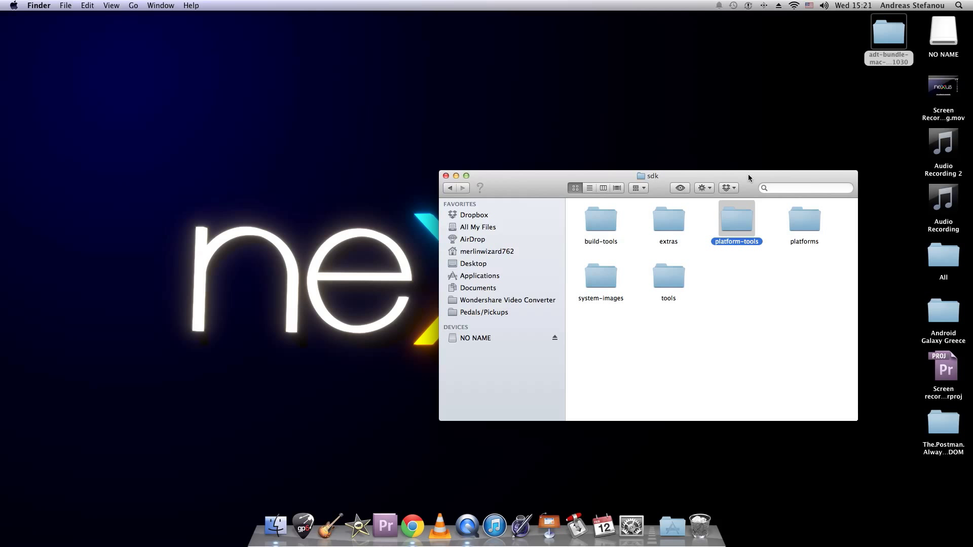
mouse_move(757, 211)
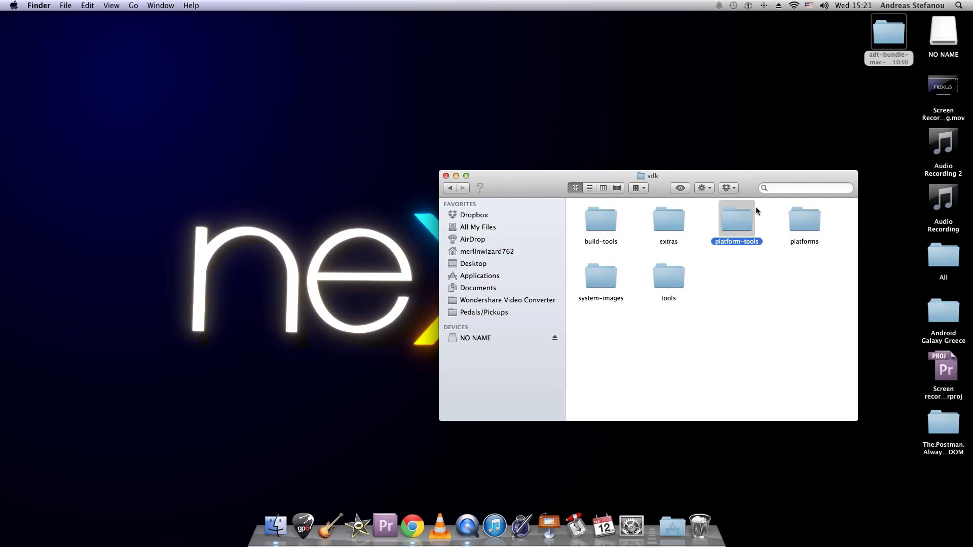
Open a new Terminal tab at the platform-tools folder.
right_click(736, 218)
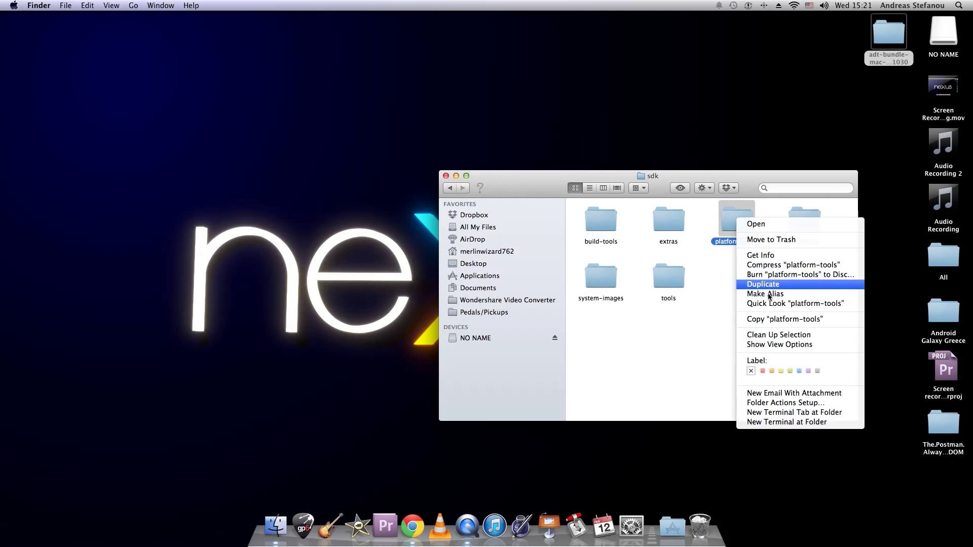
mouse_move(799, 412)
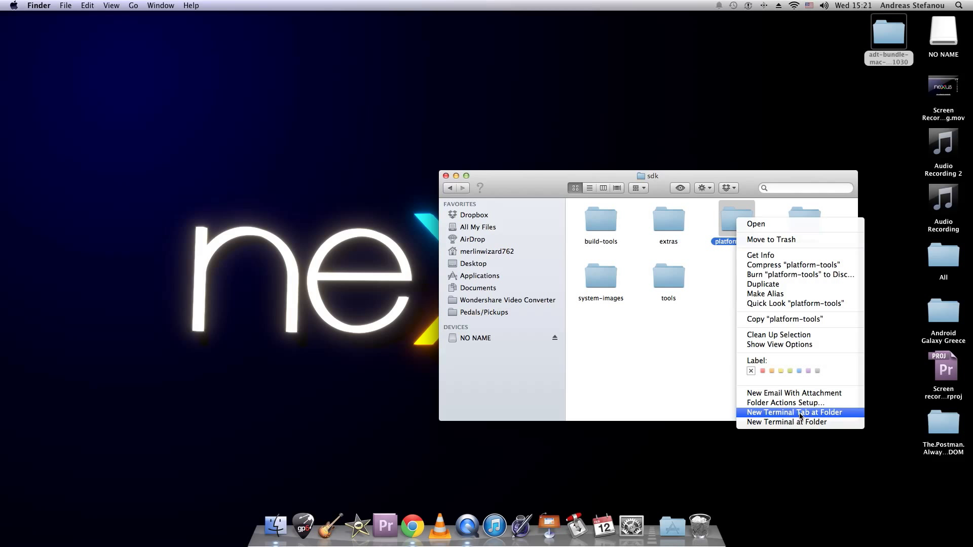
click(794, 411)
text(scr)
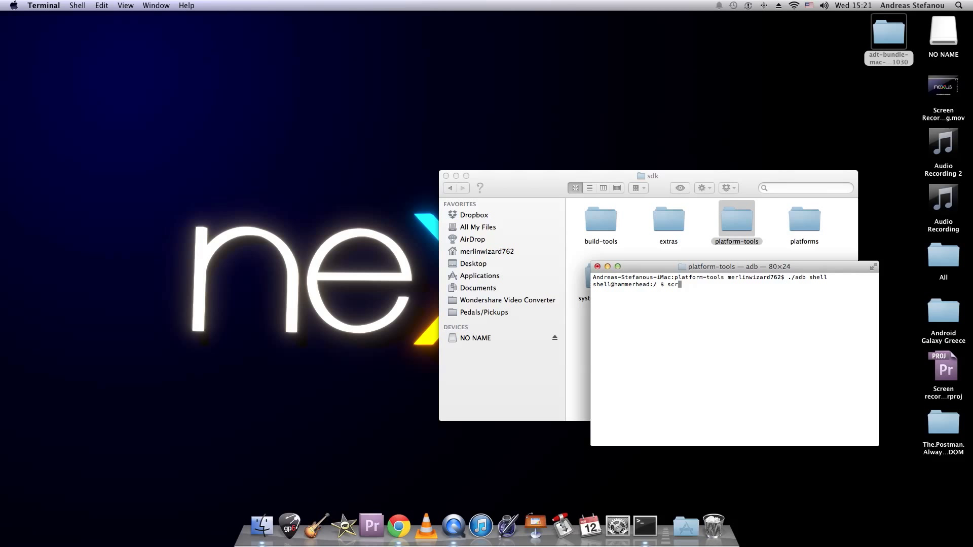
Type the command 'screenrecord --verbose /sdcard/nexus.mp4' in the adb shell.
text(eenrecord)
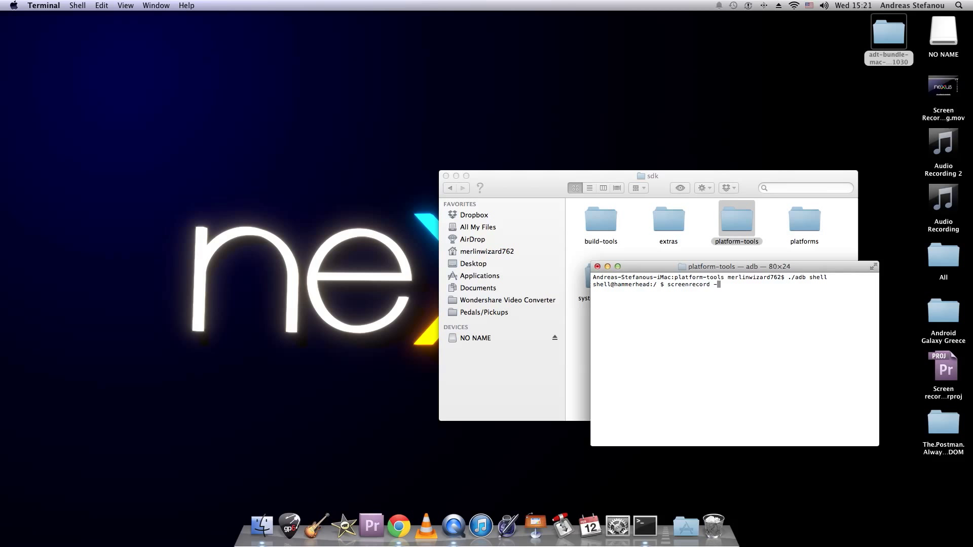
text(--verbose)
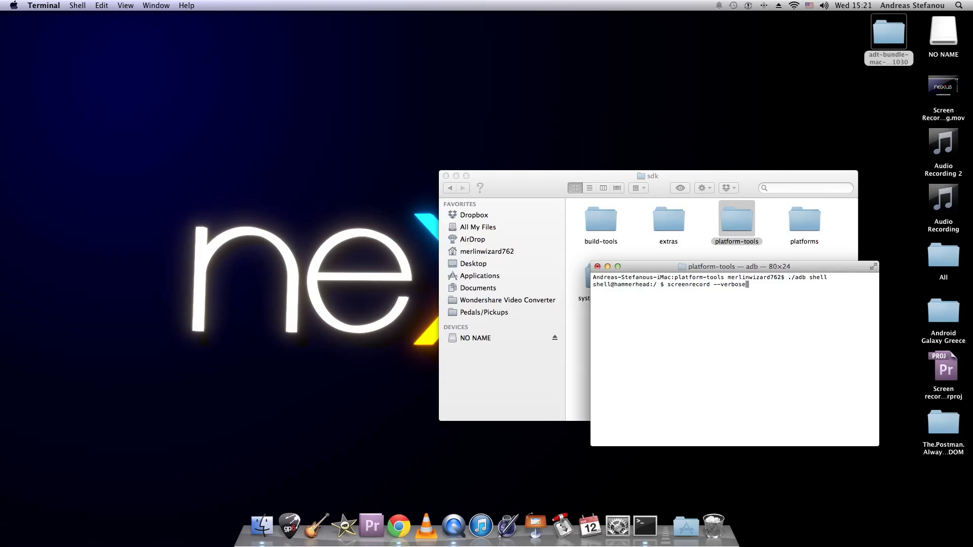
text(/)
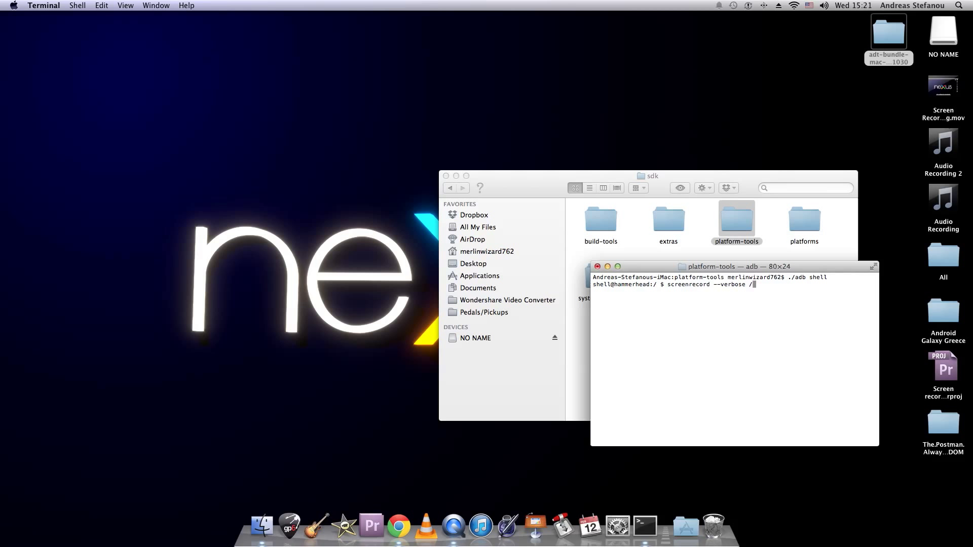
text(sdcard)
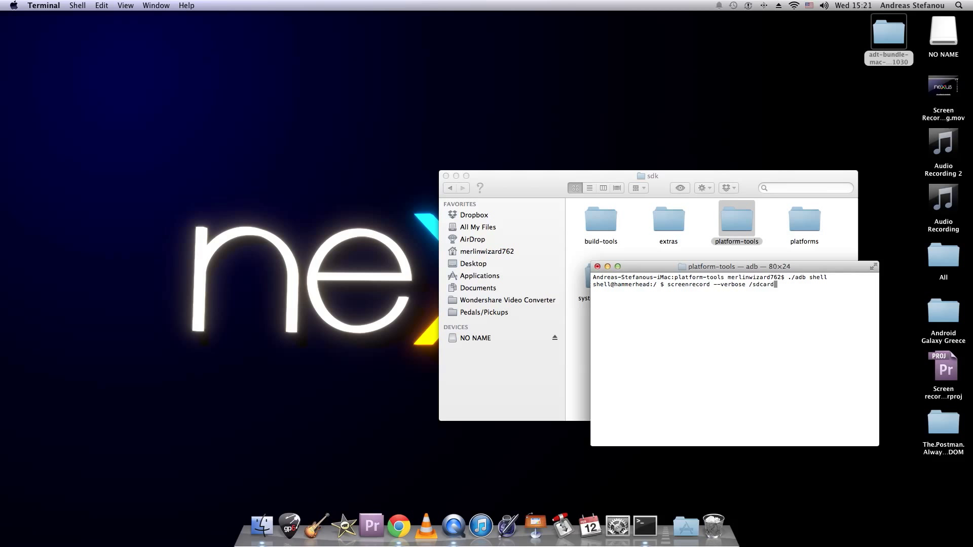
text(nexus.mp4)
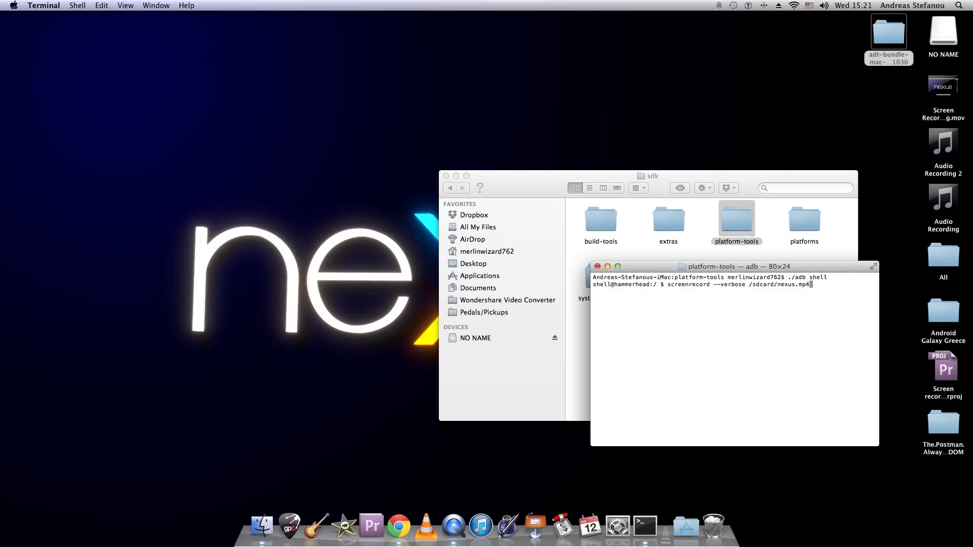
mouse_move(793, 294)
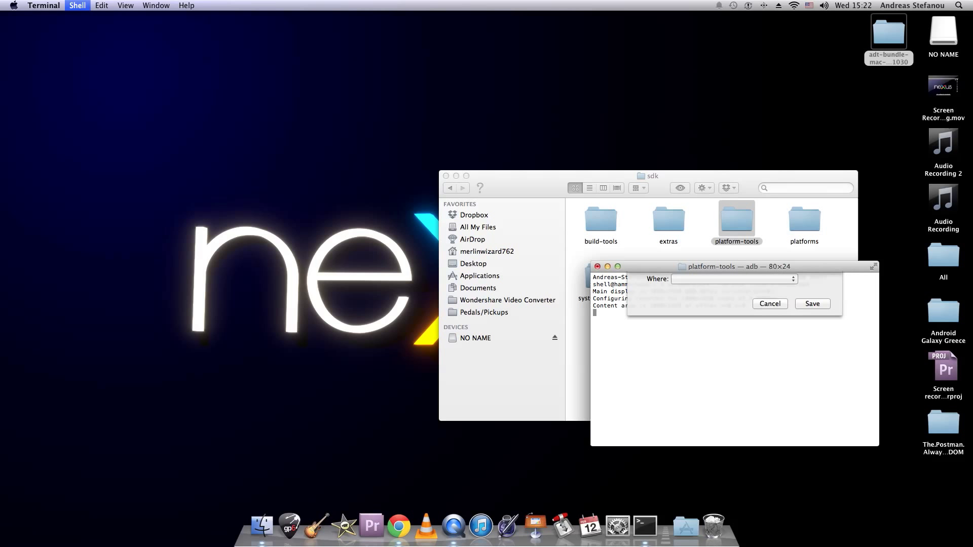
Cancel the Save sheet and stop screenrecord with Control-C after 296 frames.
click(769, 303)
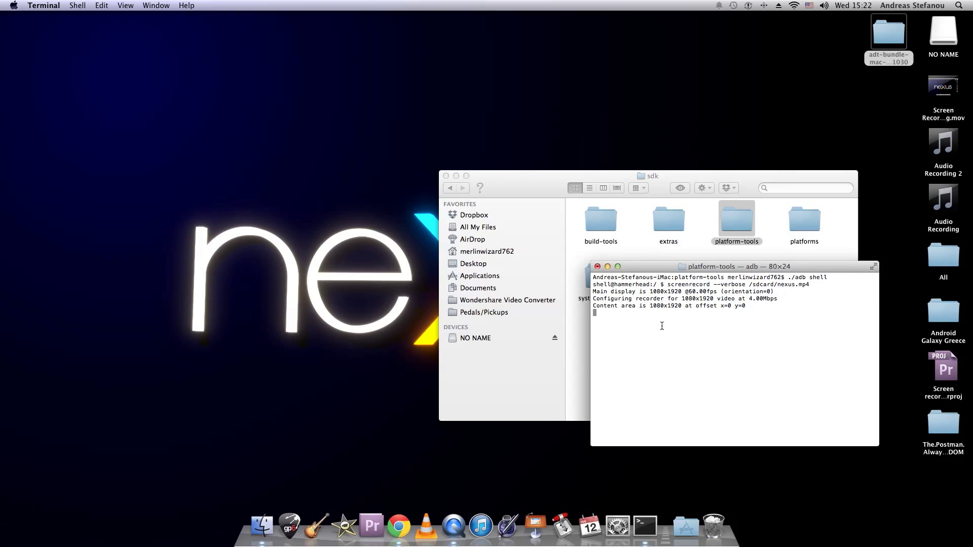
key(ctrl+c)
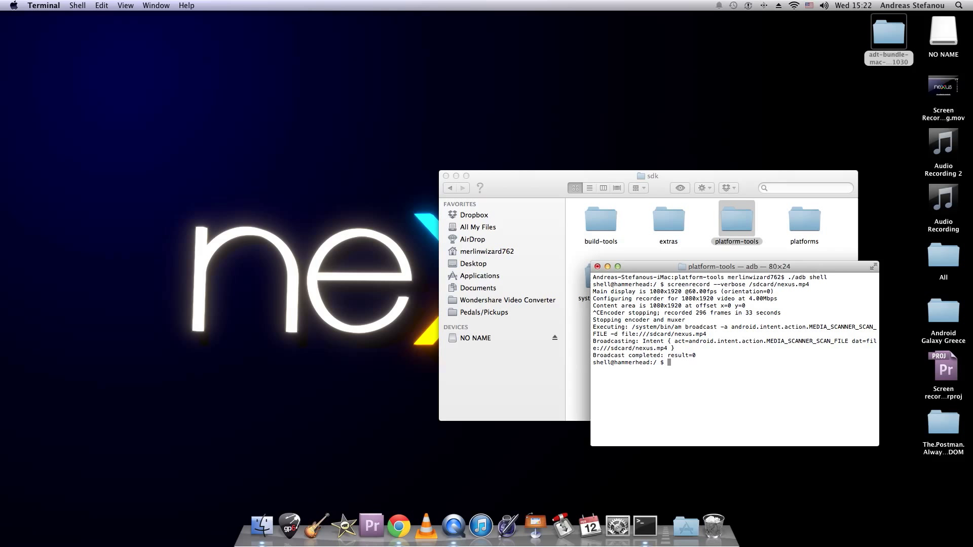
mouse_move(665, 320)
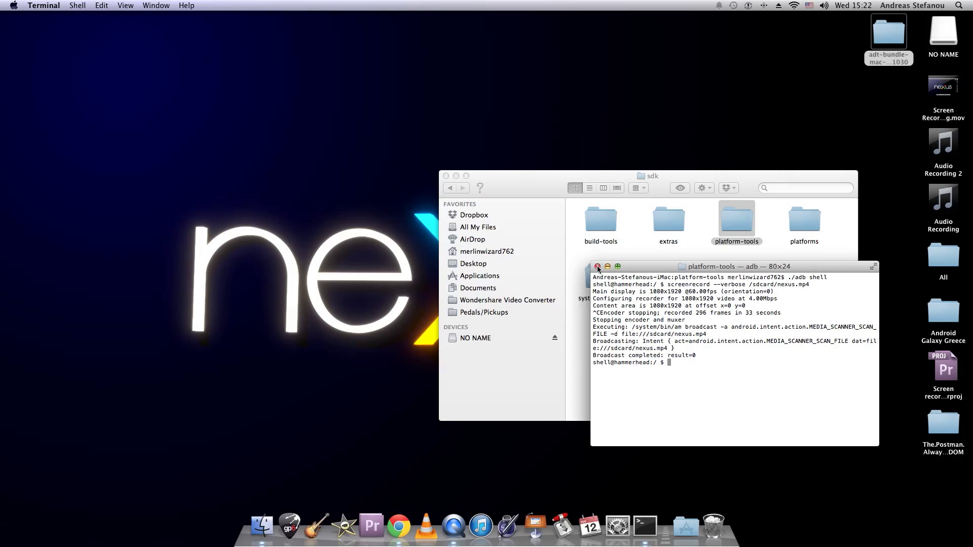
Close Terminal and the sdk Finder window, then launch Android File Transfer.
click(598, 267)
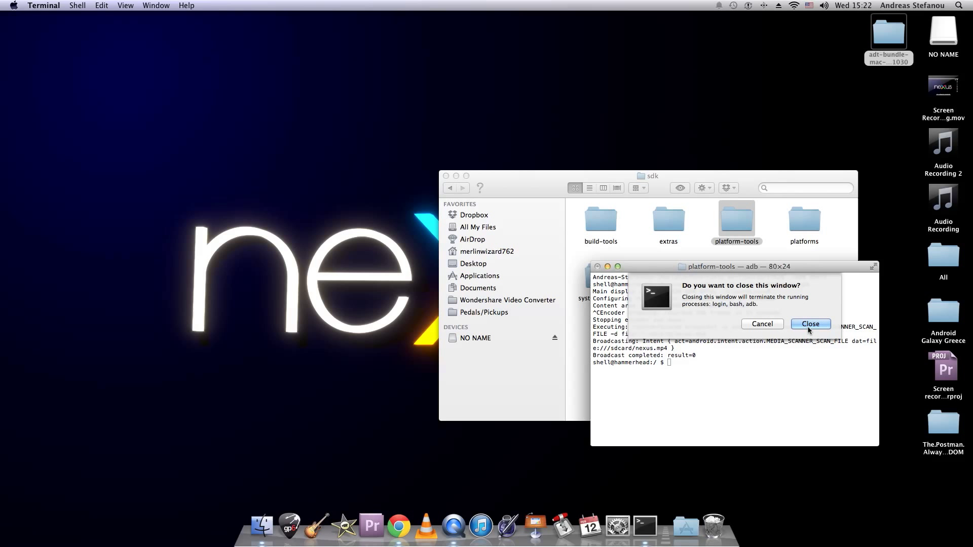
click(810, 323)
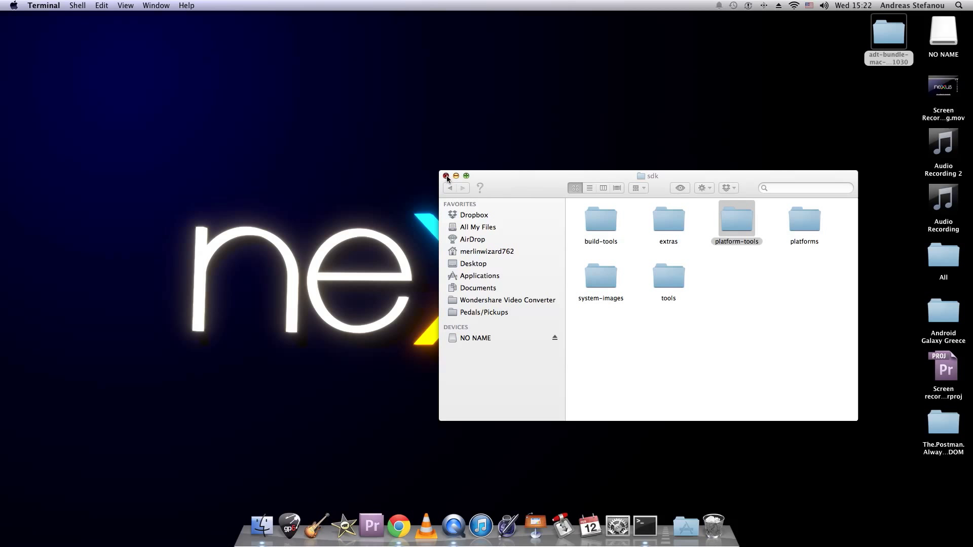
click(445, 176)
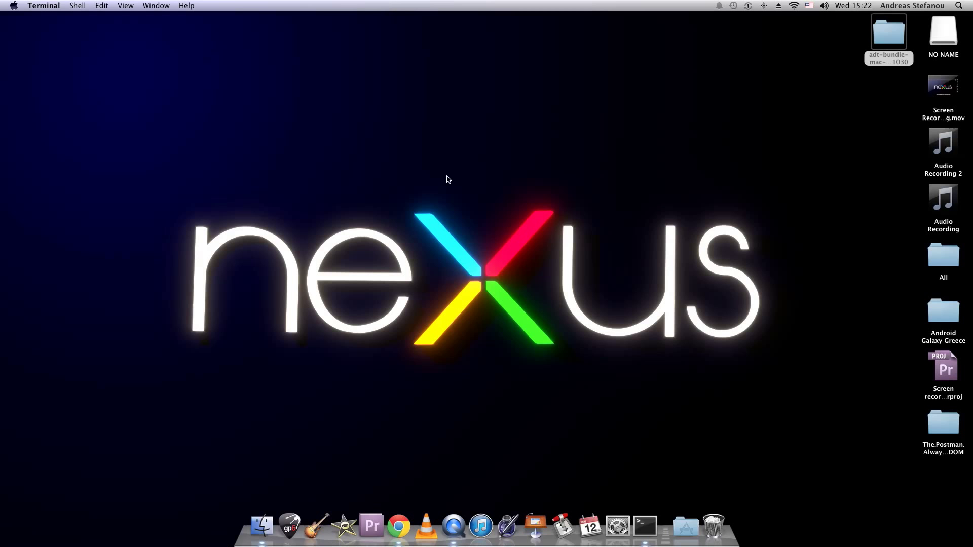
click(656, 525)
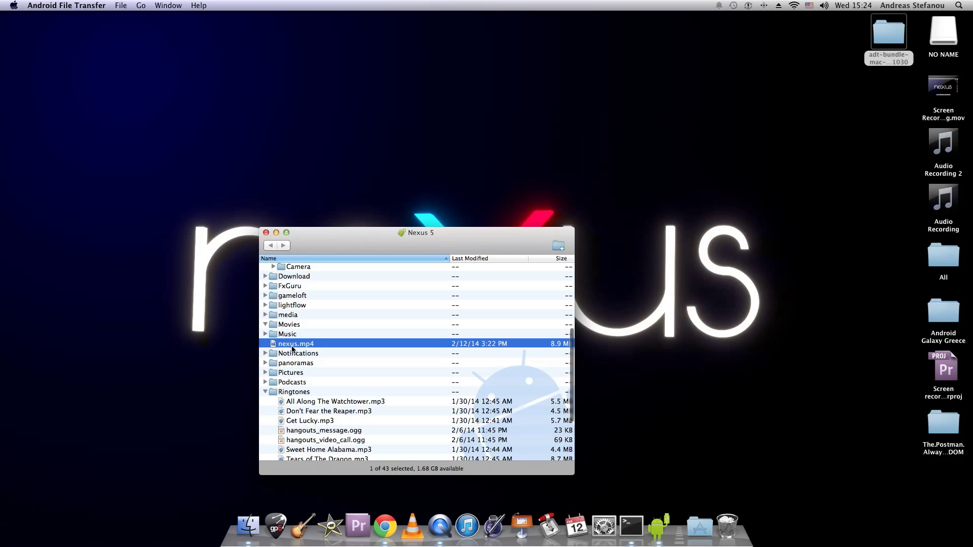
Select nexus.mp4 in the Nexus 5 window to copy it to the desktop.
click(265, 391)
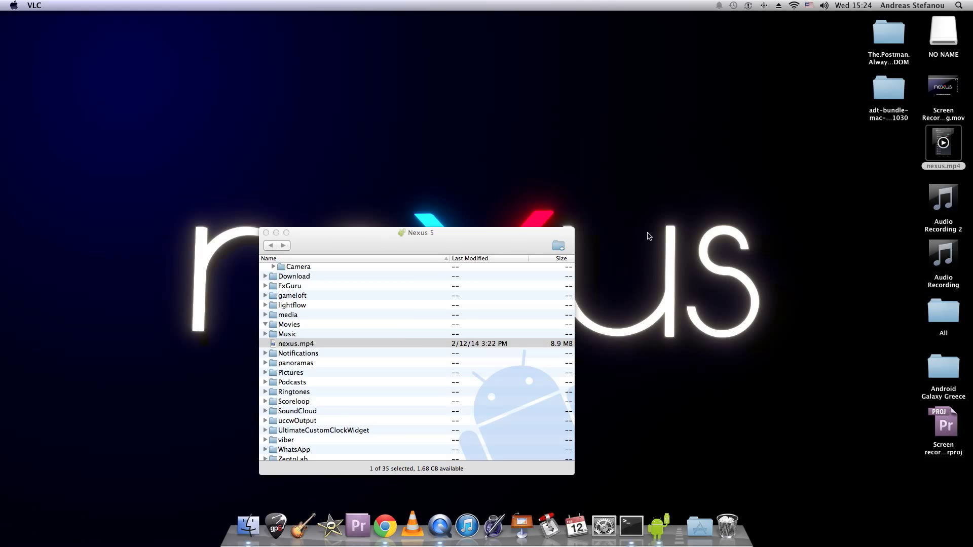
double_click(296, 343)
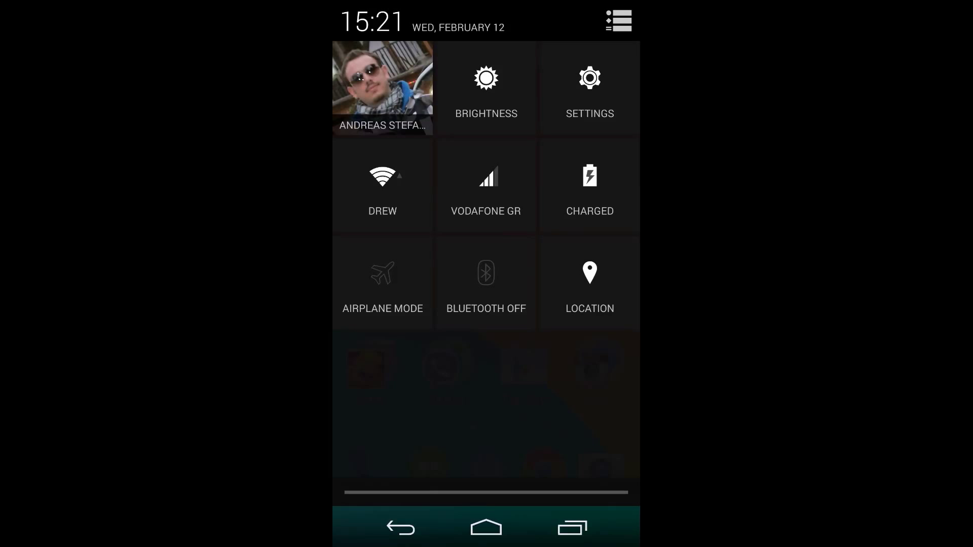
click(588, 87)
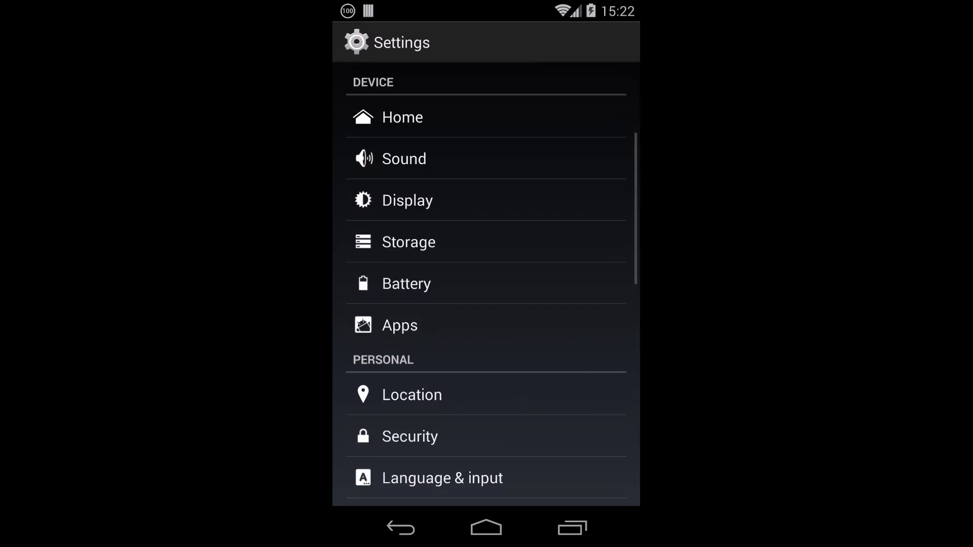
scroll(down, 3)
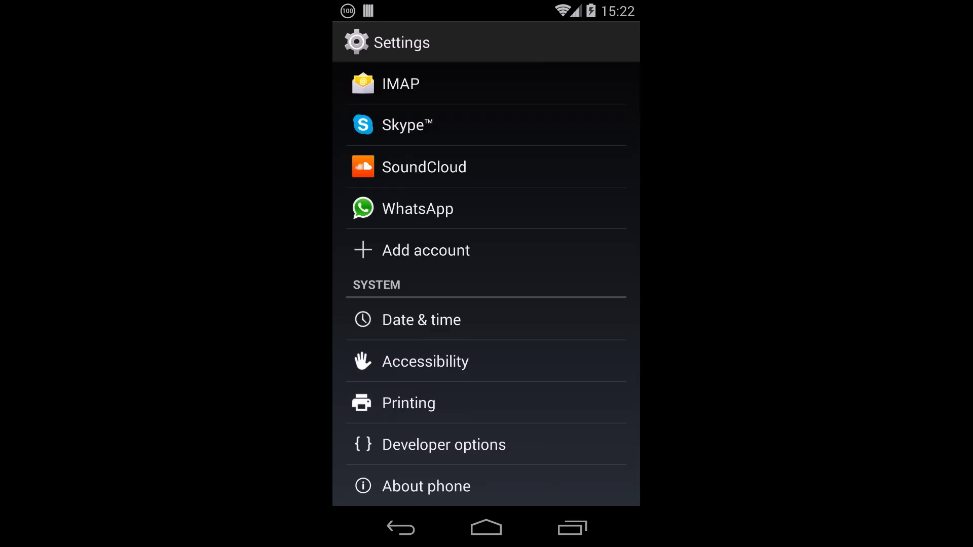
click(444, 444)
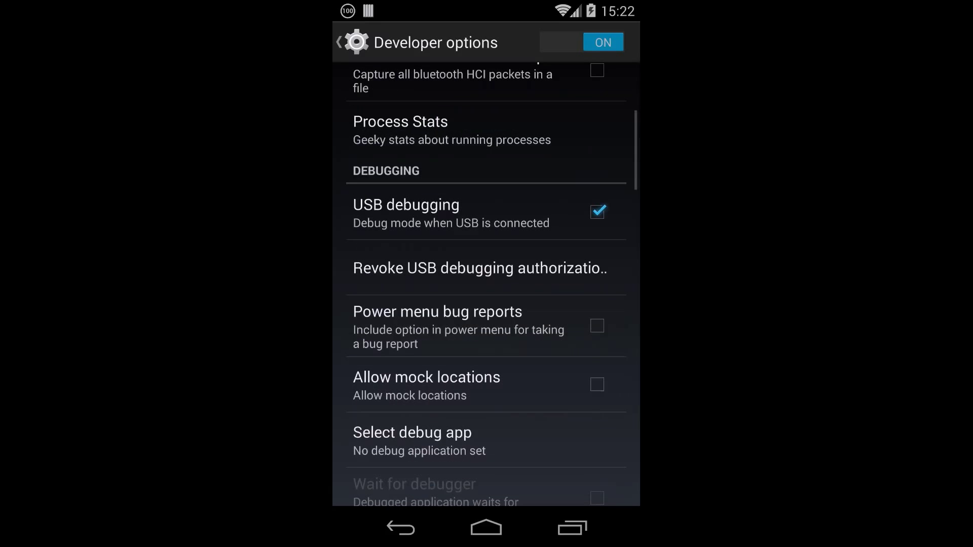